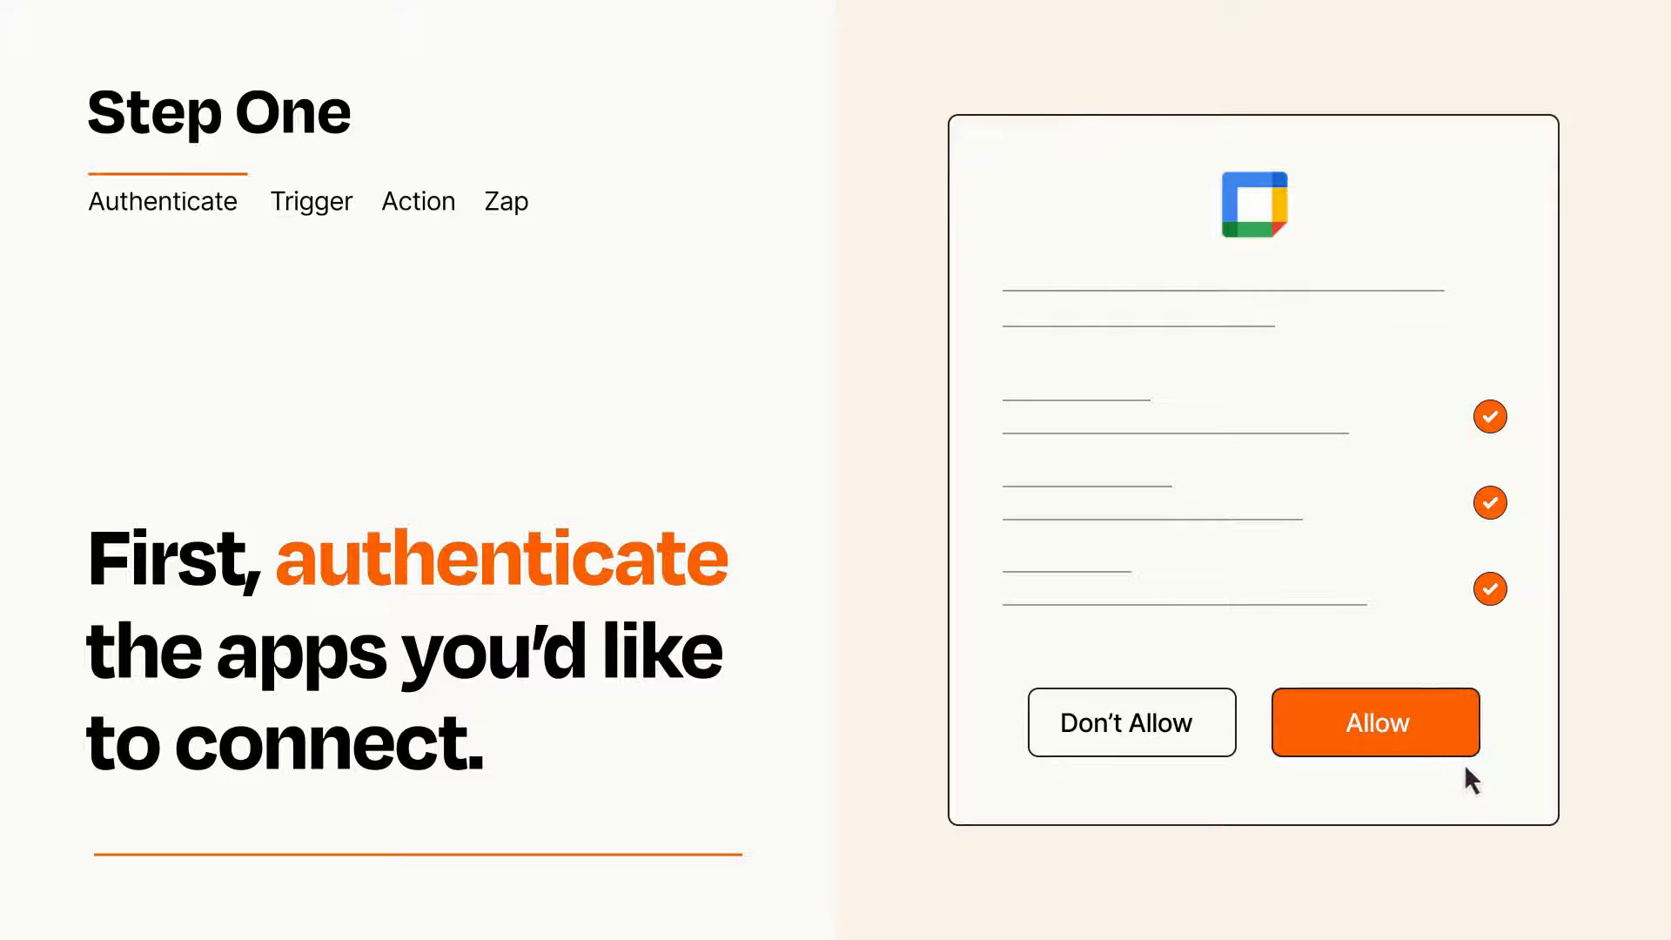
Allow Google Calendar access, then bring up the app and event list.
left_click(1375, 722)
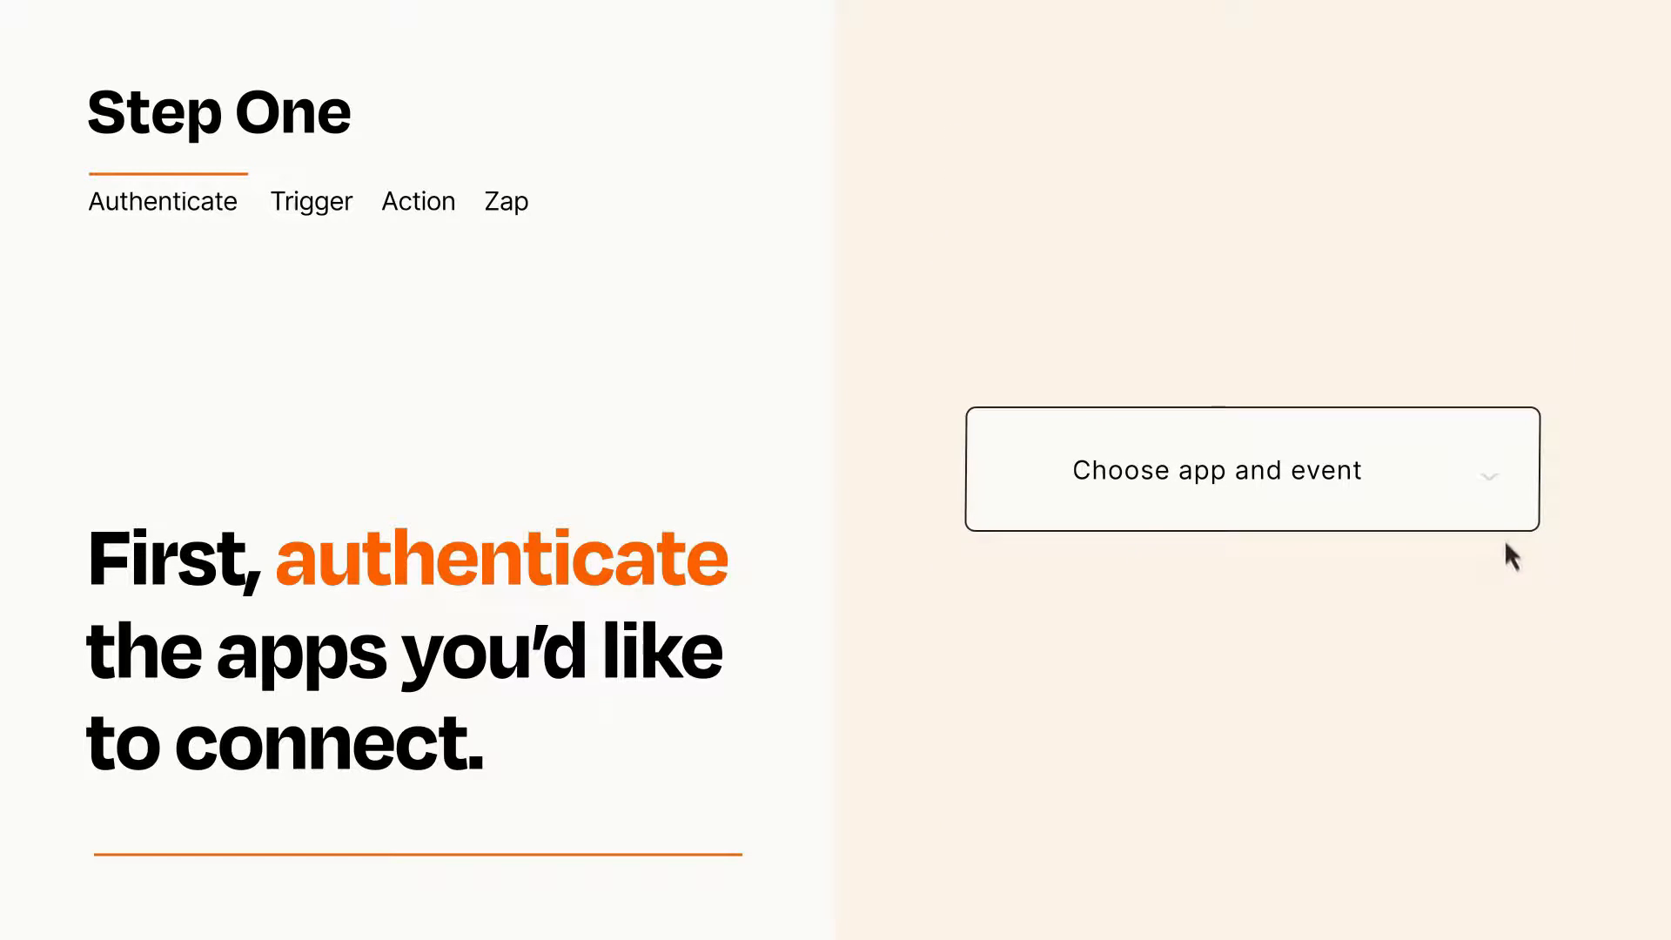
left_click(1249, 469)
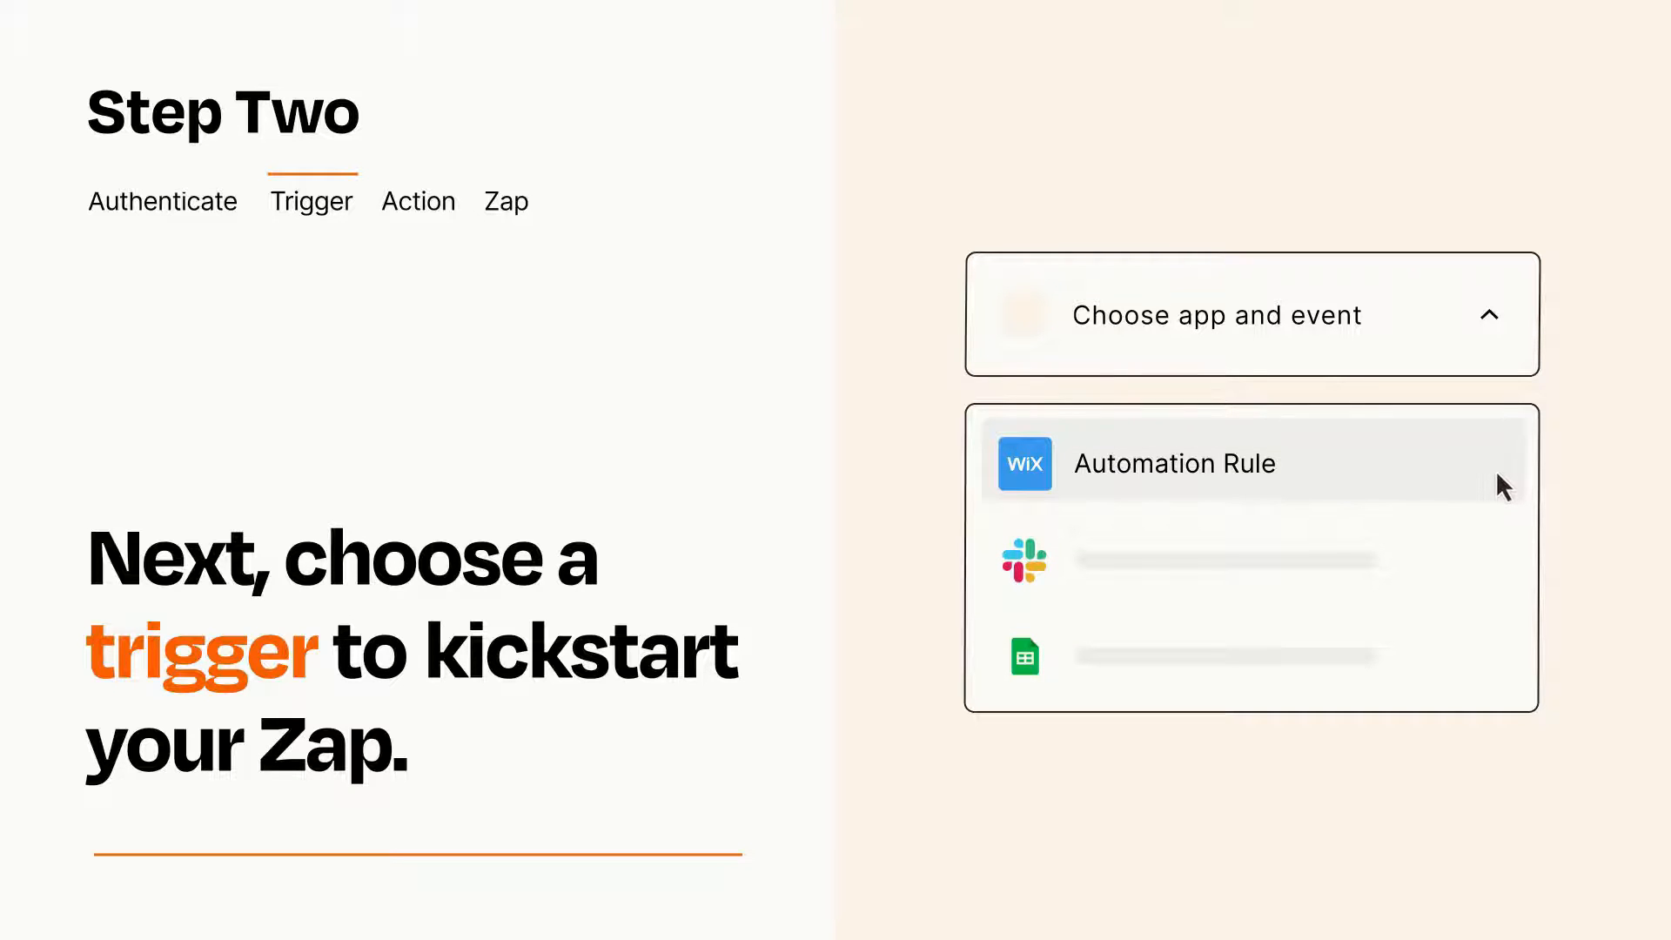
Select Wix Automation Rule as the Zap's trigger.
left_click(1173, 464)
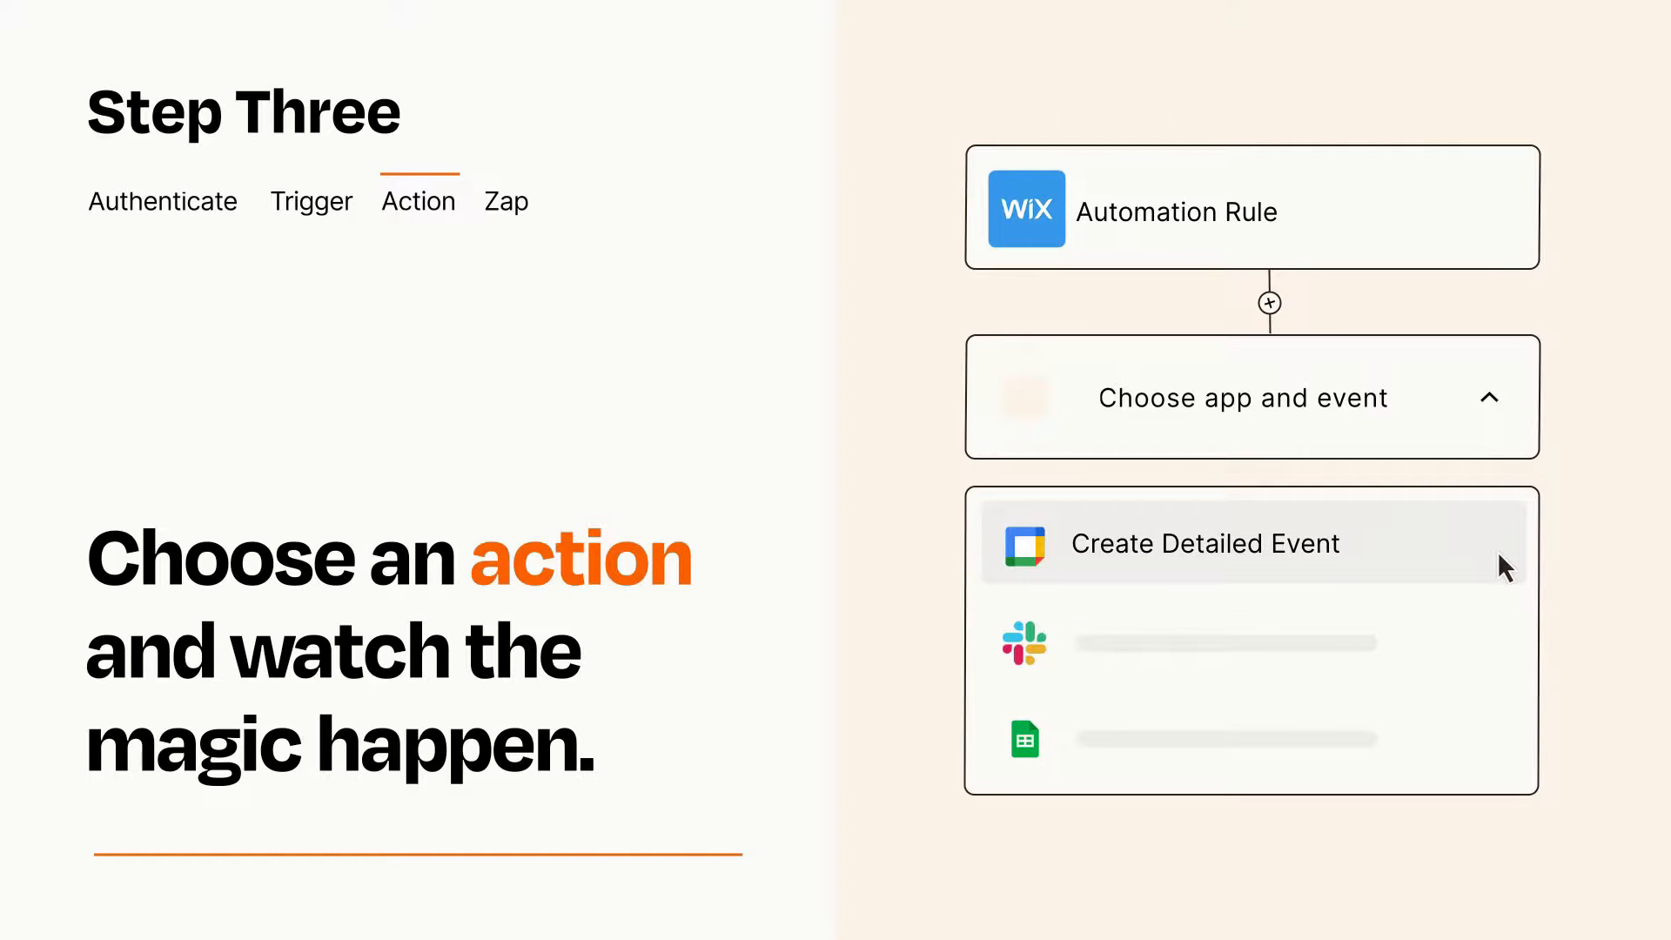
Pick Google Calendar's Create Detailed Event as the action.
left_click(1206, 543)
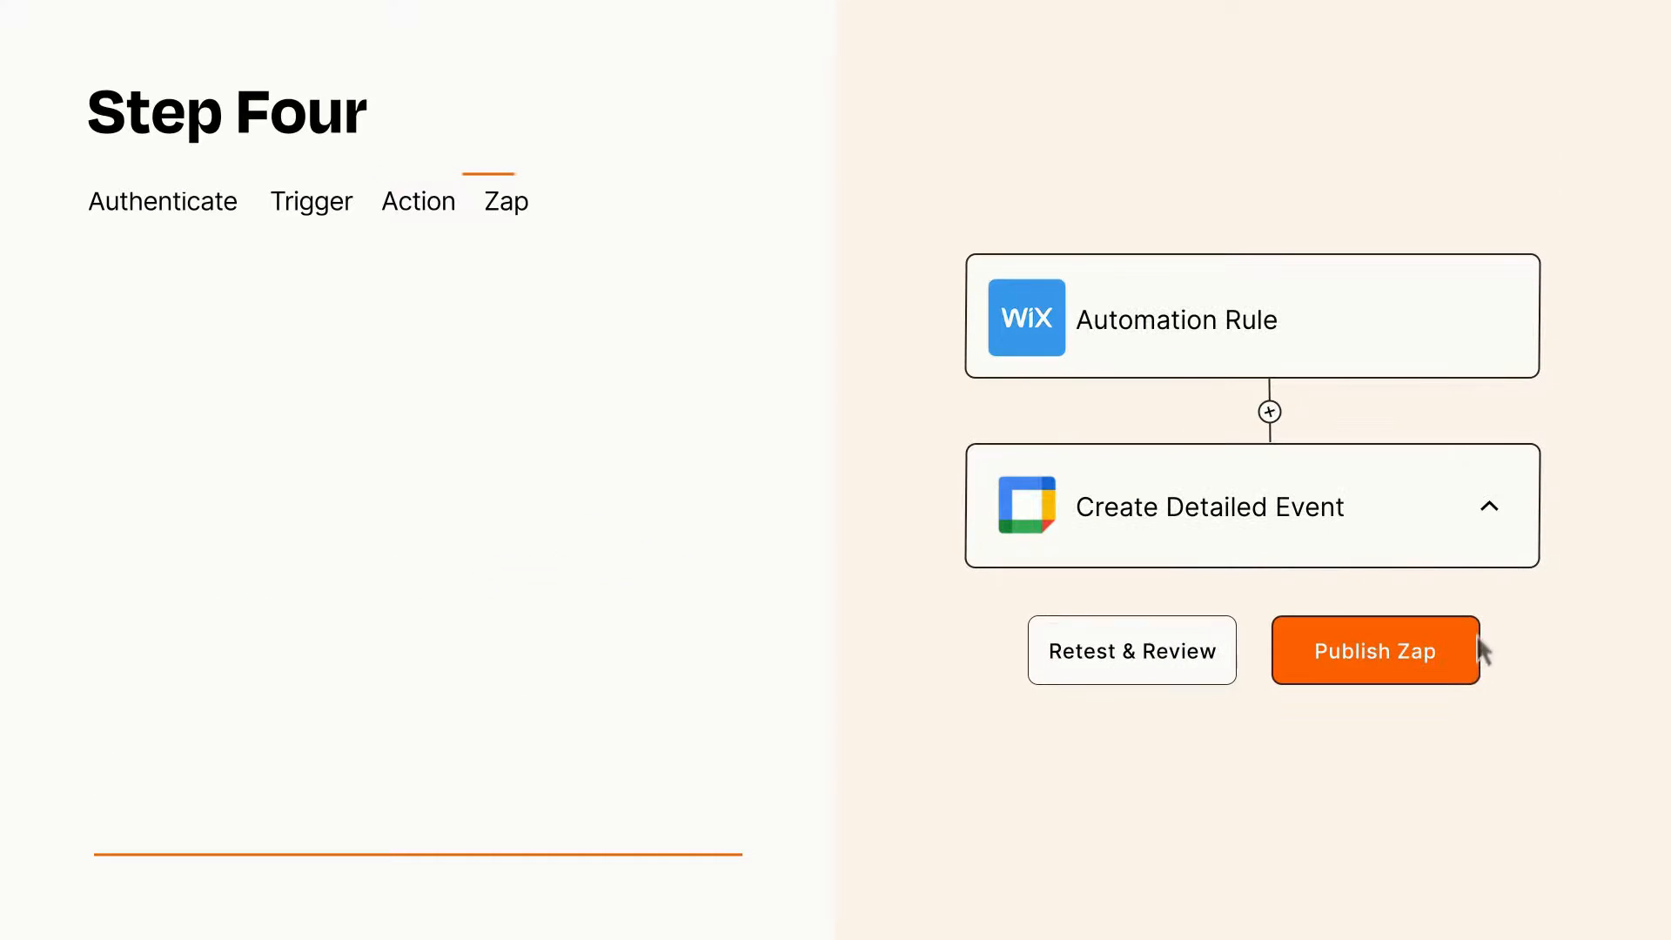
Publish the Wix-to-Google Calendar Zap and turn it on.
left_click(1375, 650)
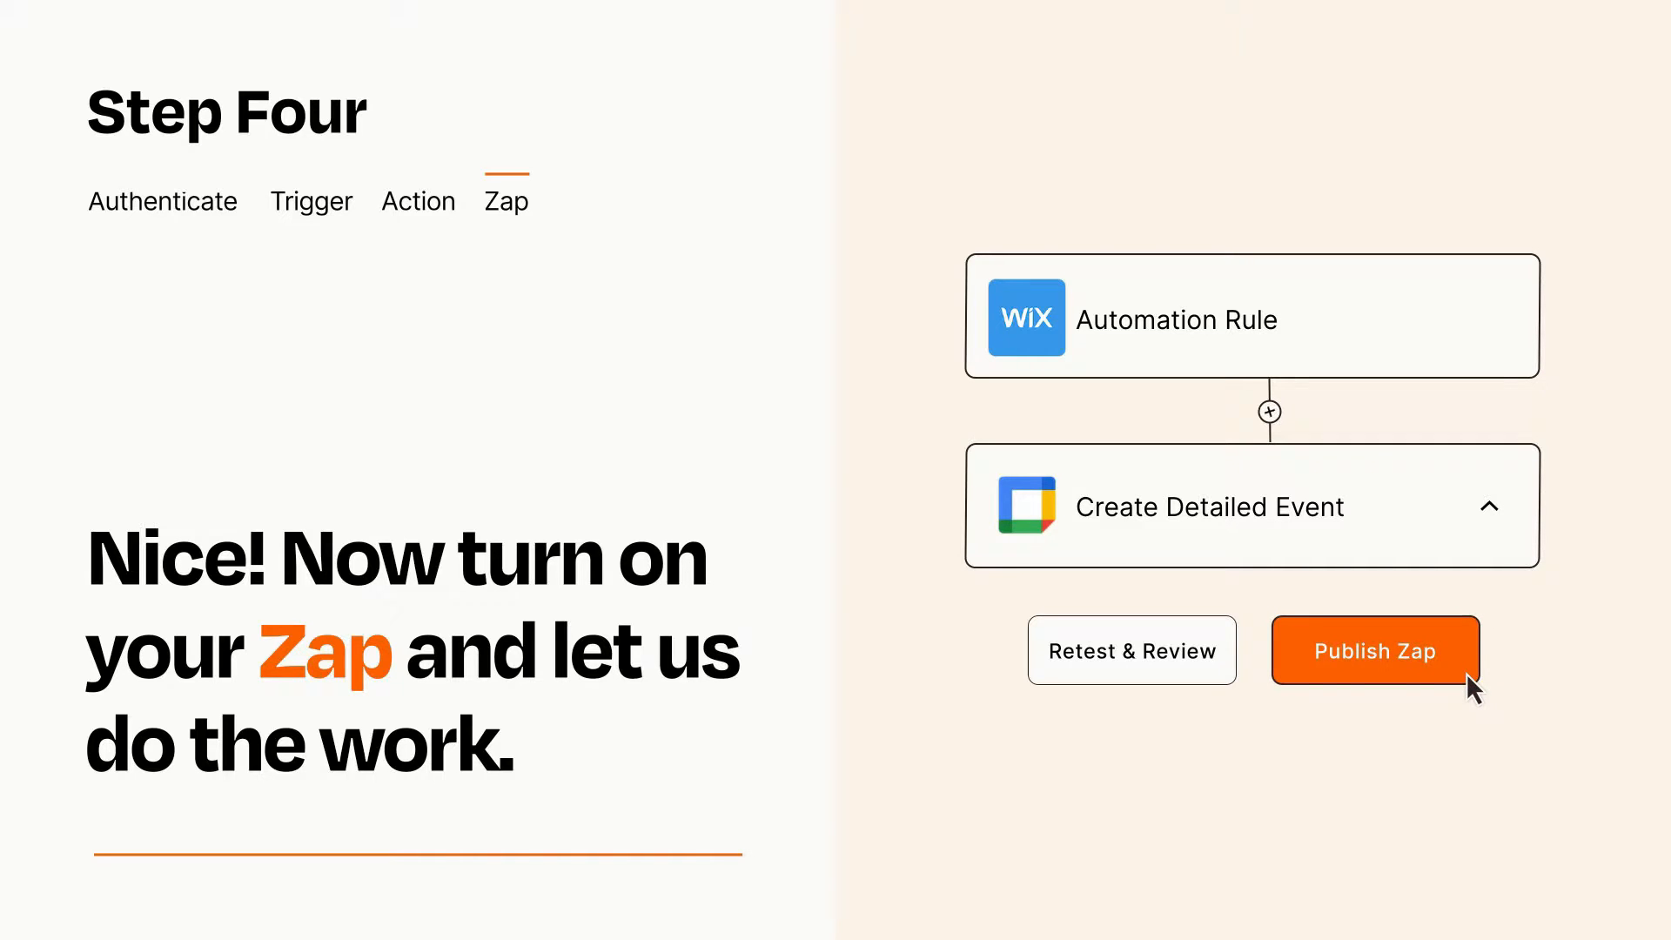
left_click(1373, 650)
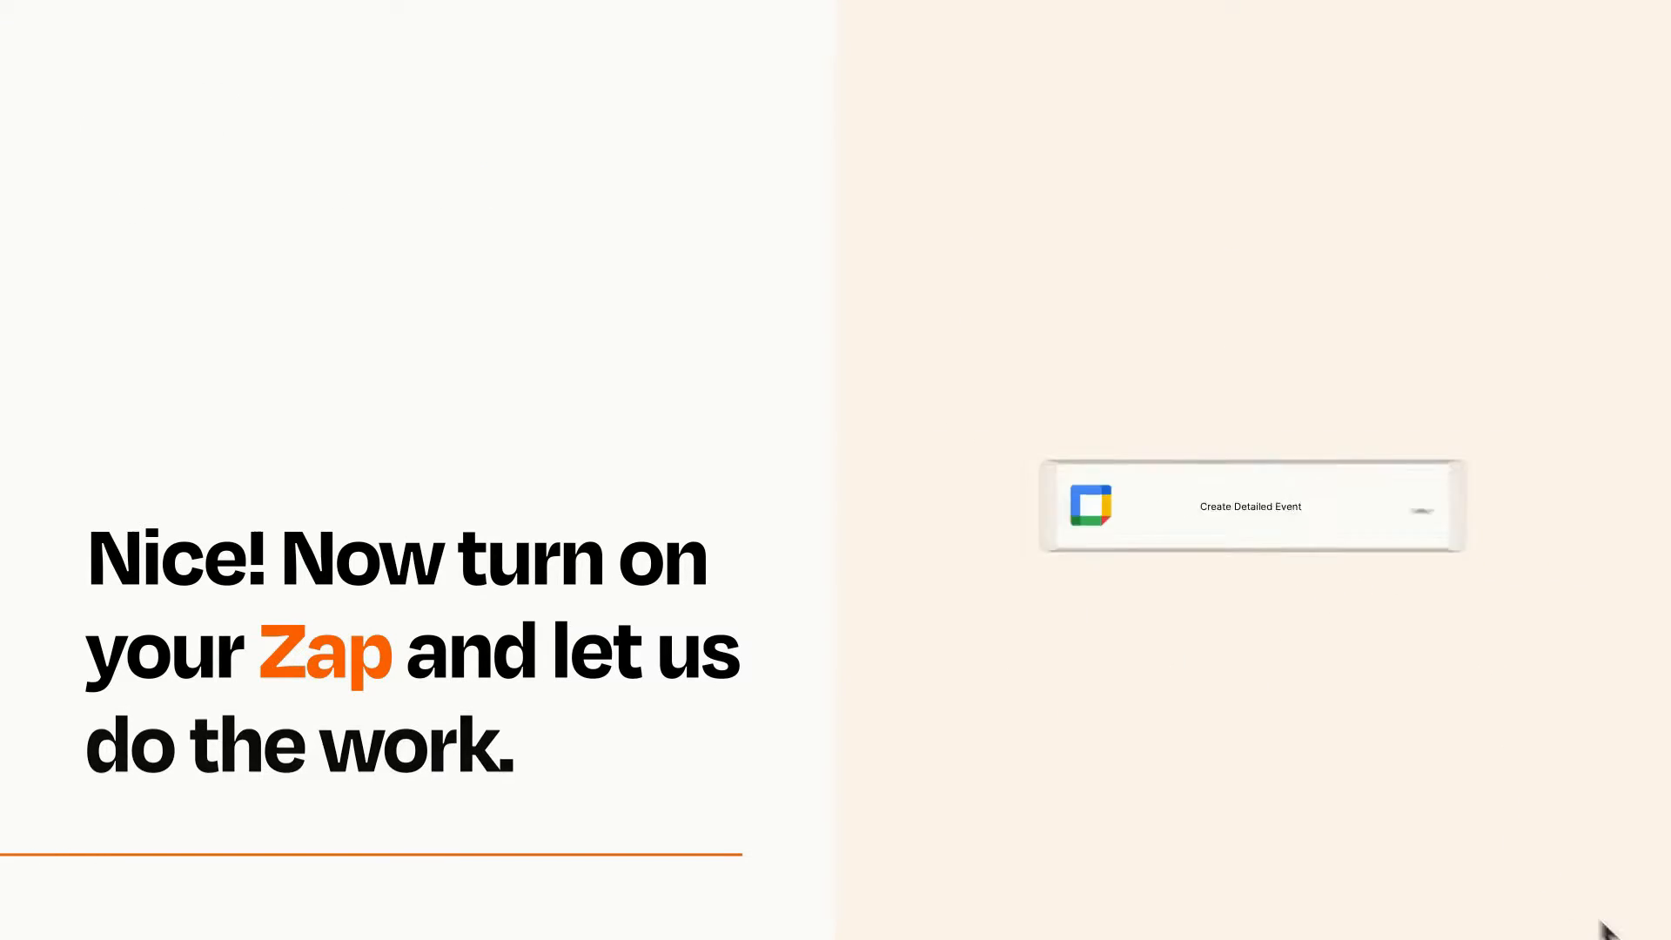